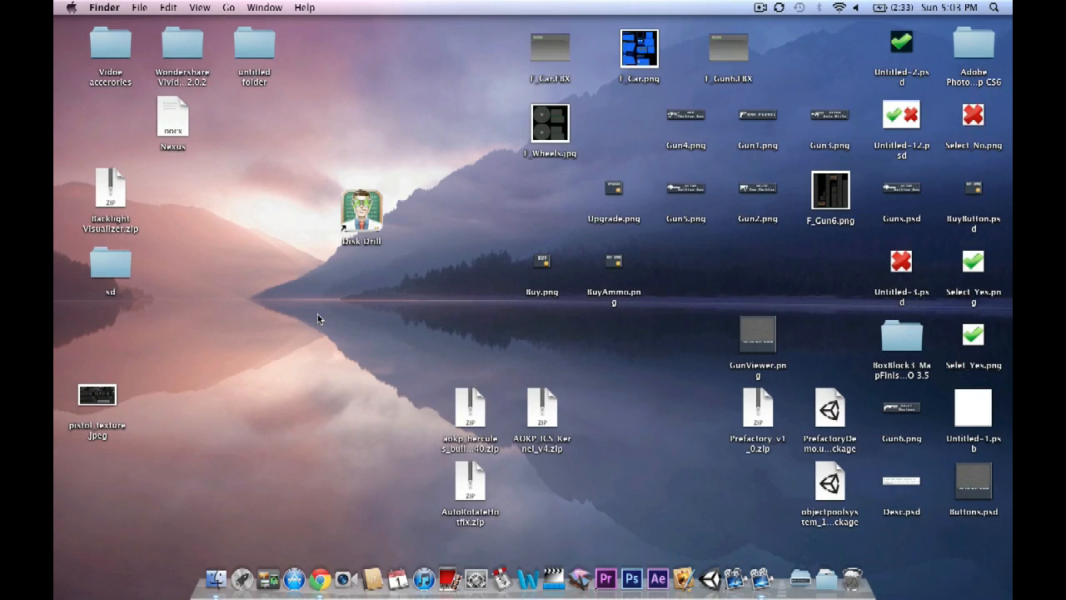
mouse_move(429, 266)
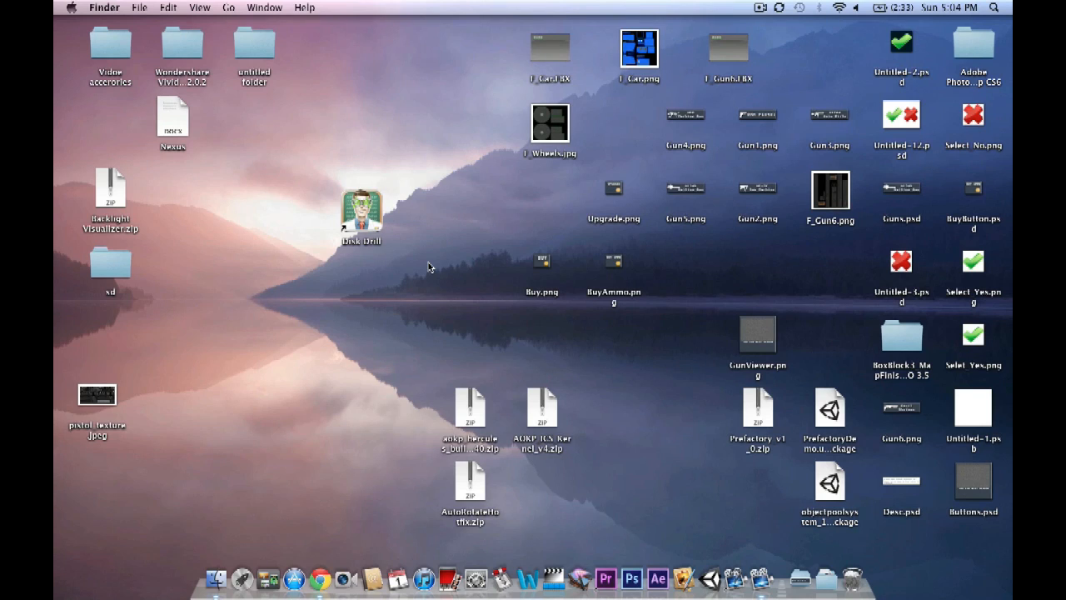
Step: Empty the Trash from the Dock and confirm permanently erasing its items
left_click(359, 215)
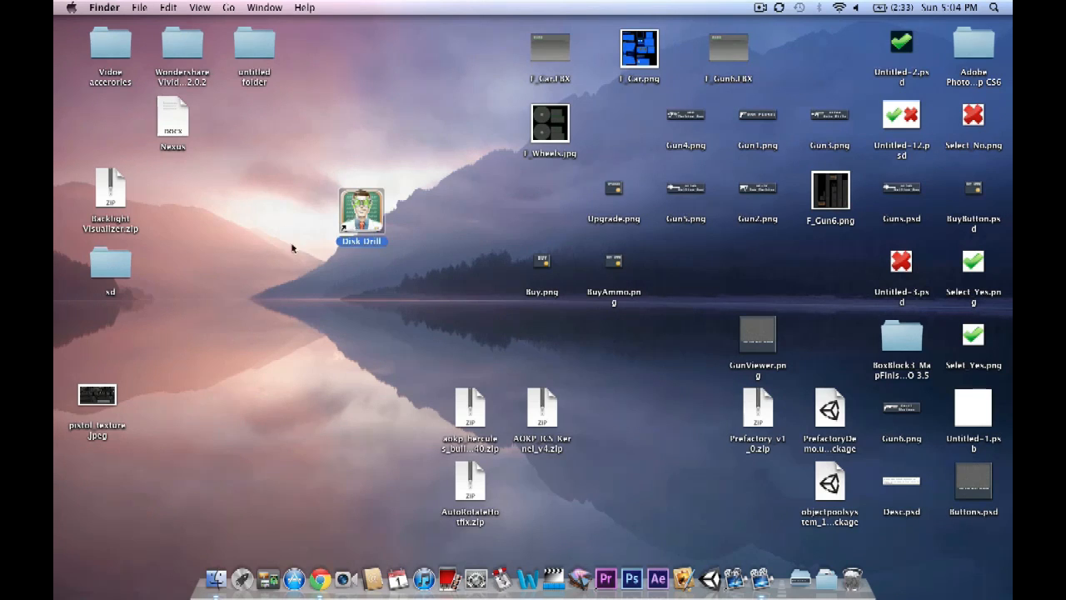
mouse_move(320, 357)
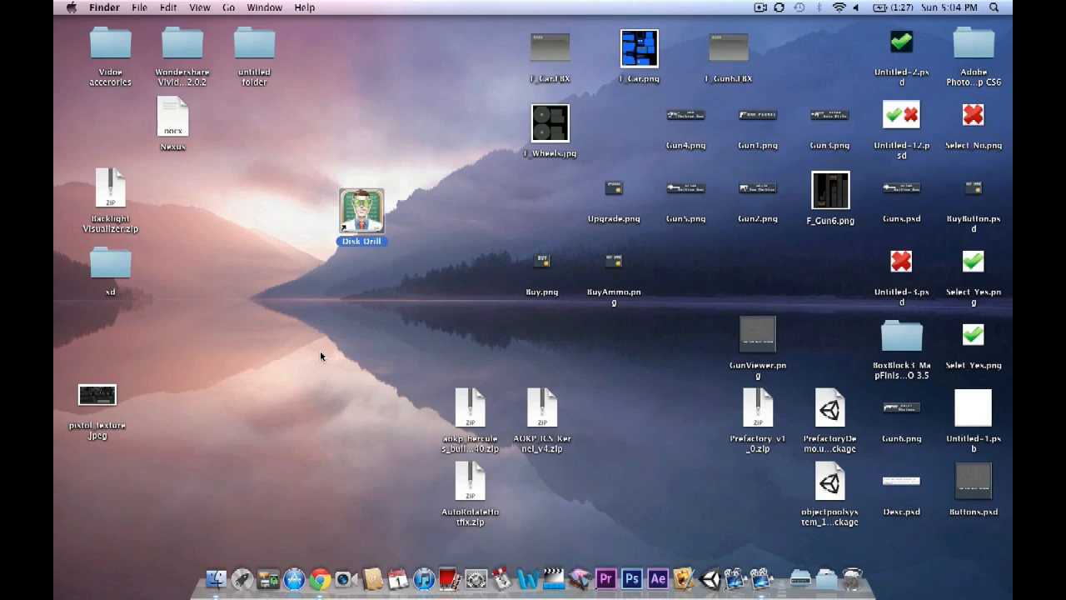
mouse_move(374, 263)
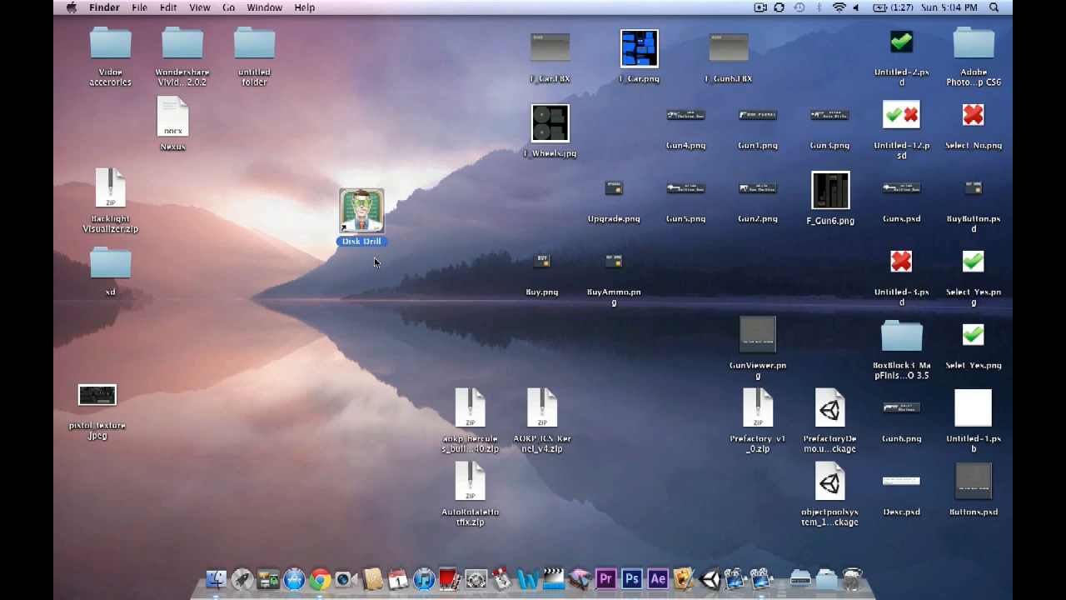
right_click(850, 574)
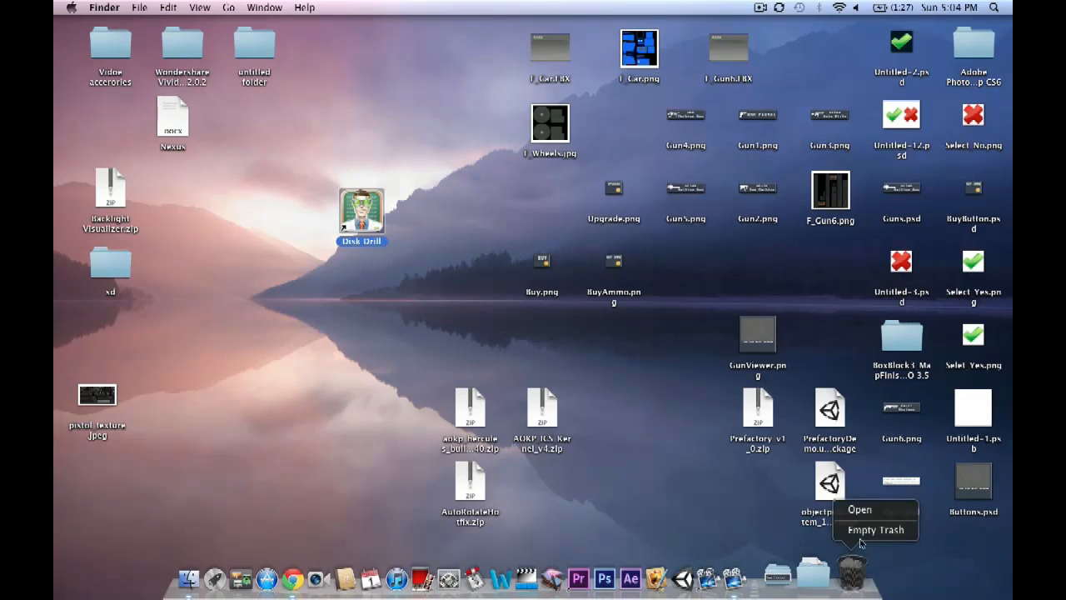
left_click(876, 530)
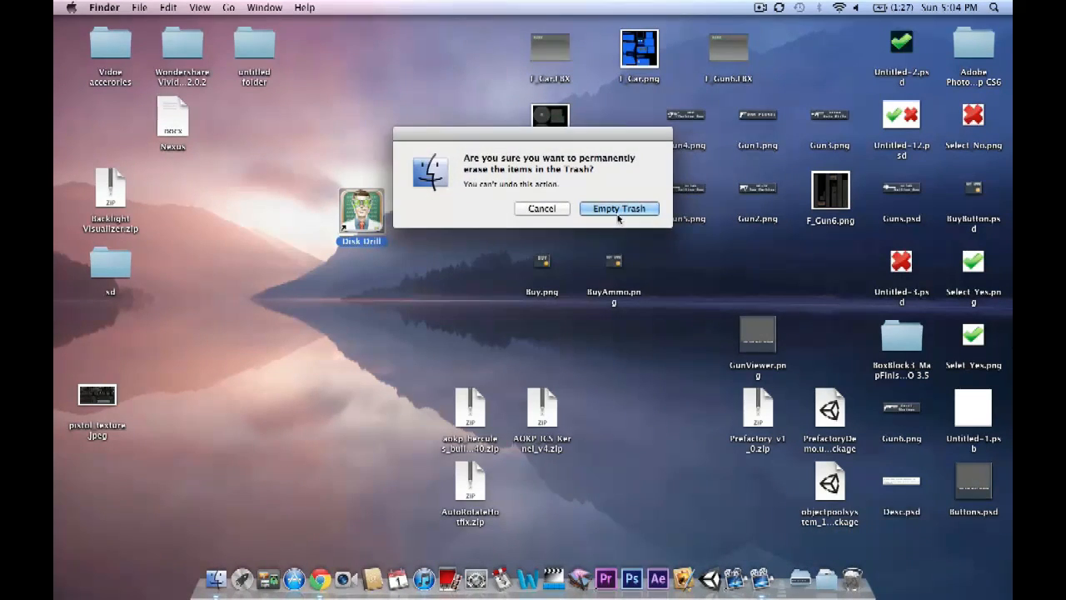
left_click(618, 208)
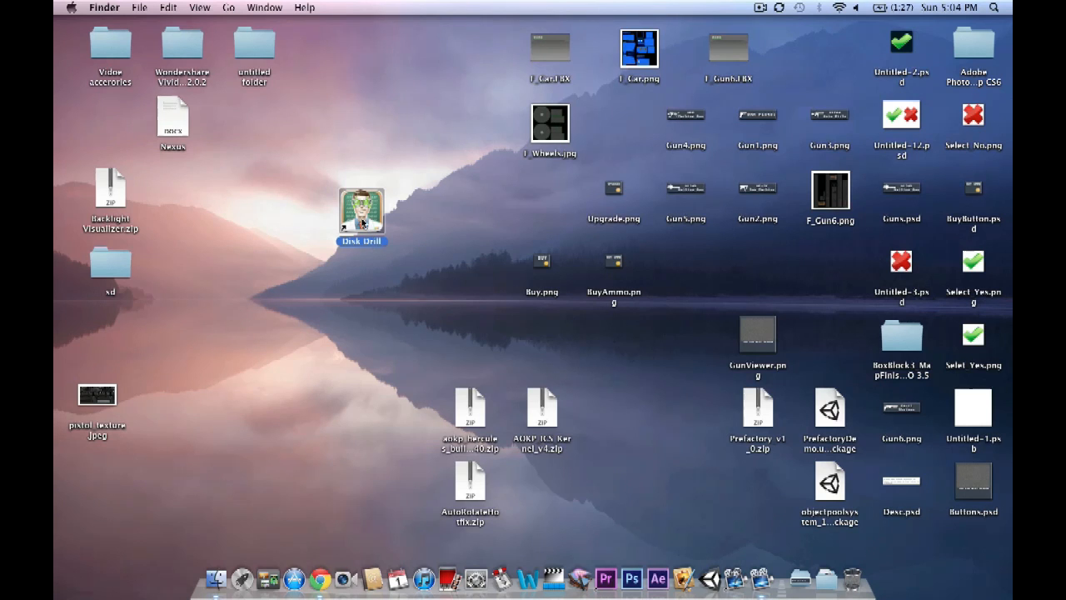
Step: Launch Disk Drill, continue past its setup questions and authorize it with the admin password
double_click(361, 210)
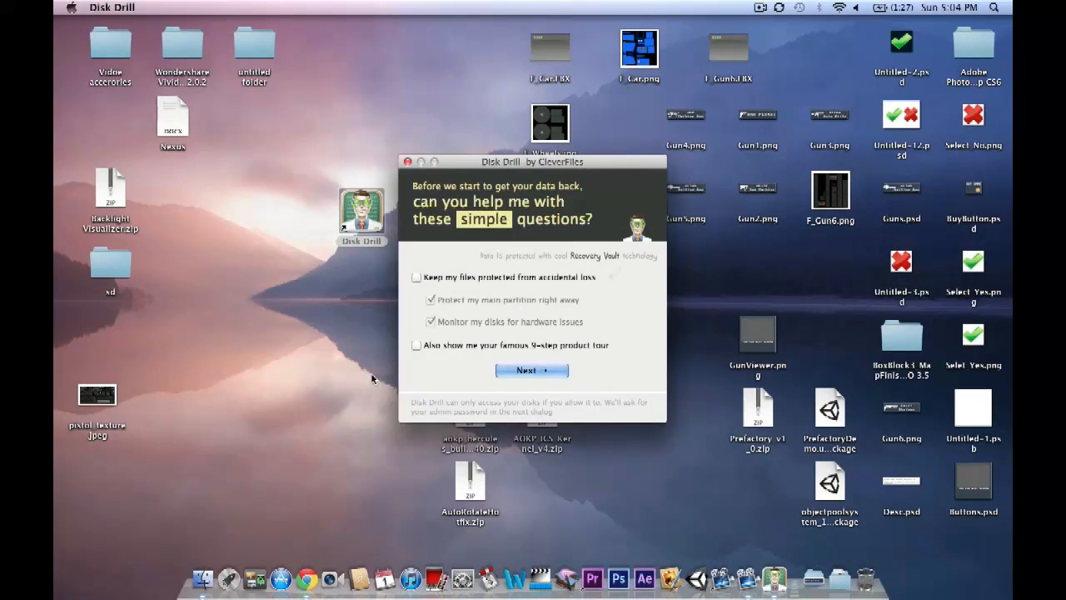
mouse_move(490, 350)
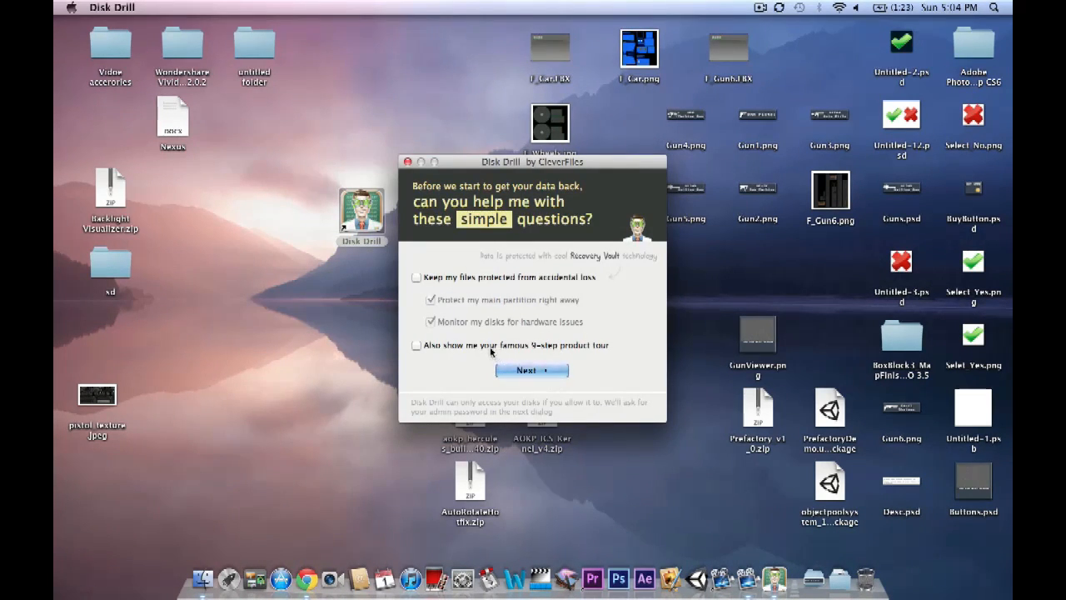
left_click(408, 162)
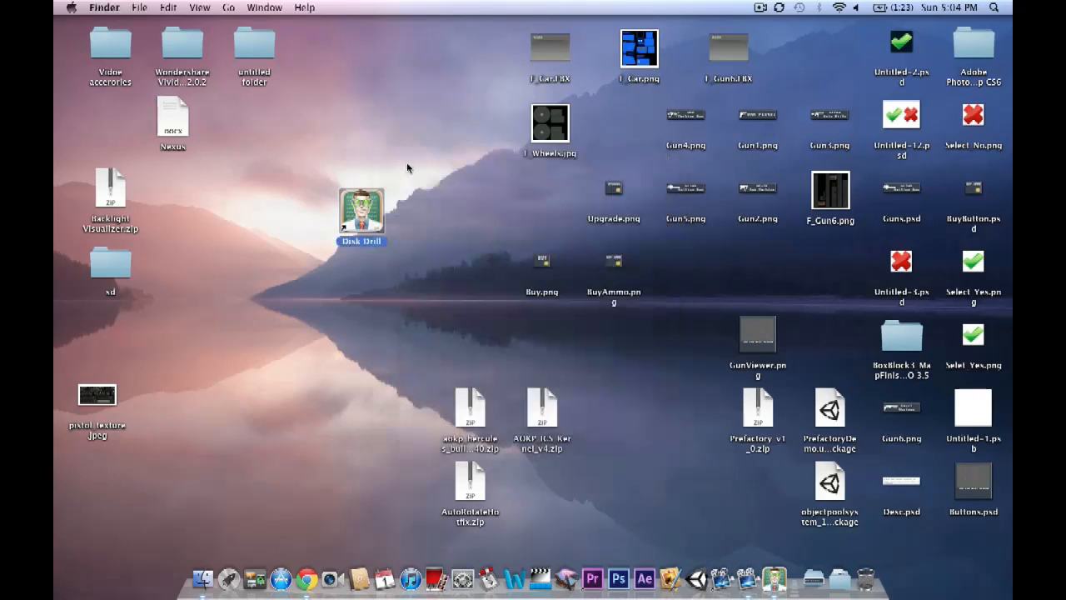
double_click(362, 215)
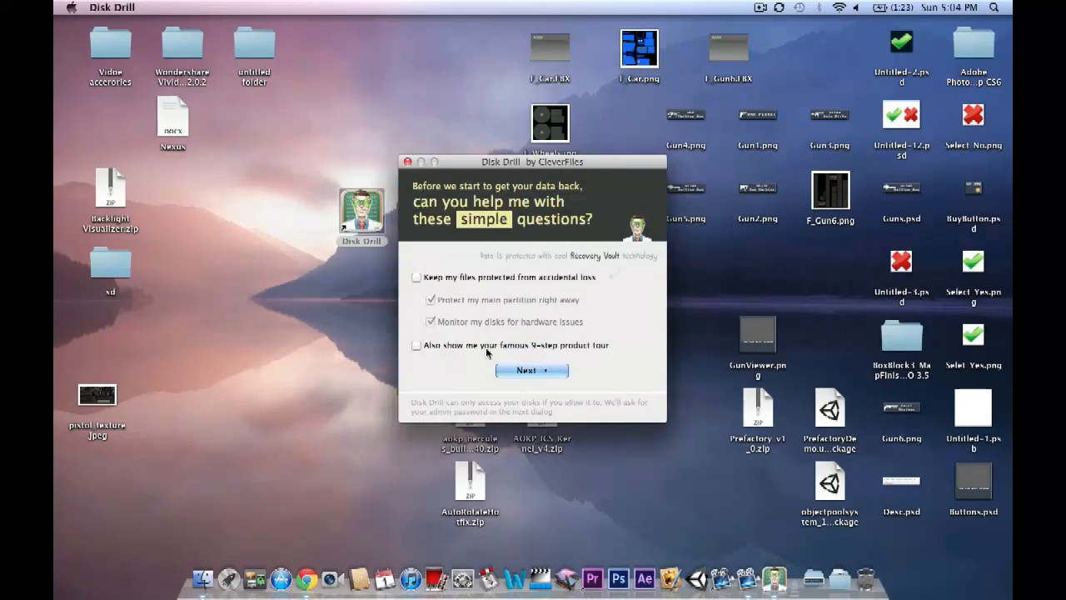
left_click(532, 369)
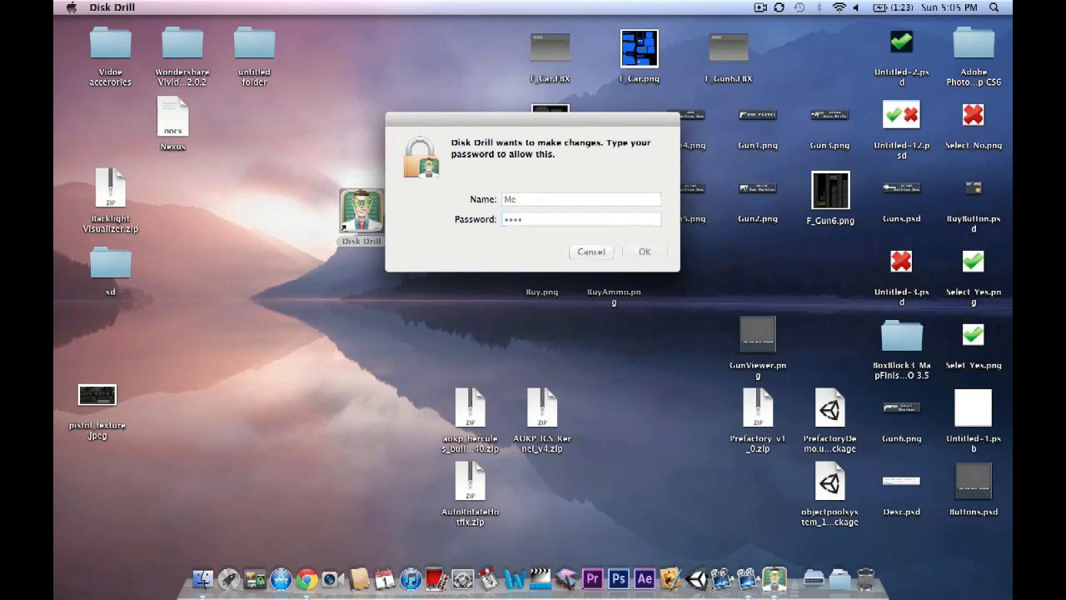
left_click(643, 252)
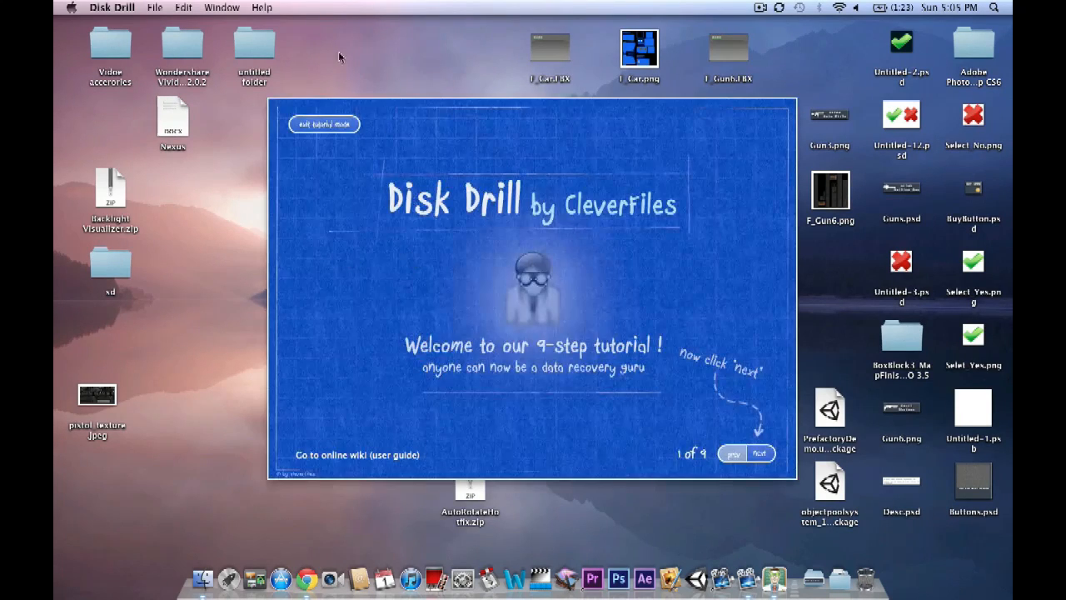
mouse_move(552, 230)
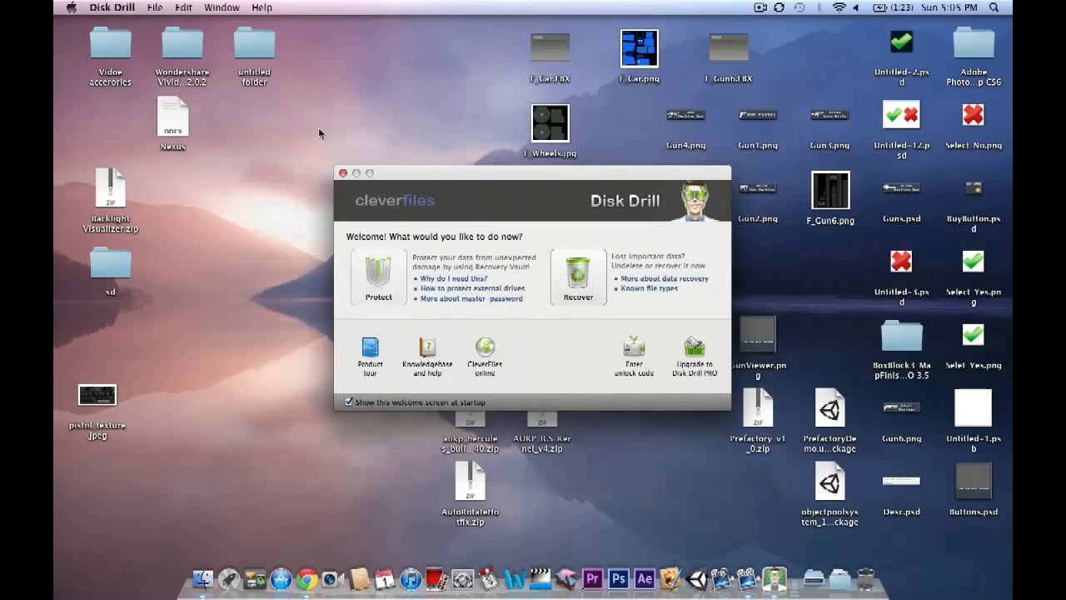
mouse_move(326, 300)
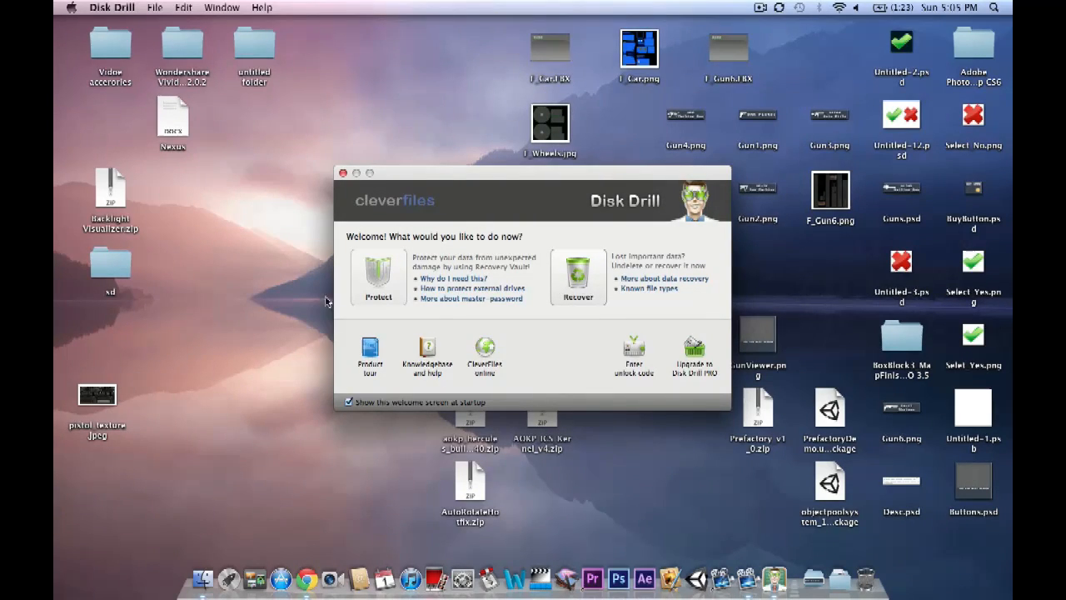
mouse_move(563, 283)
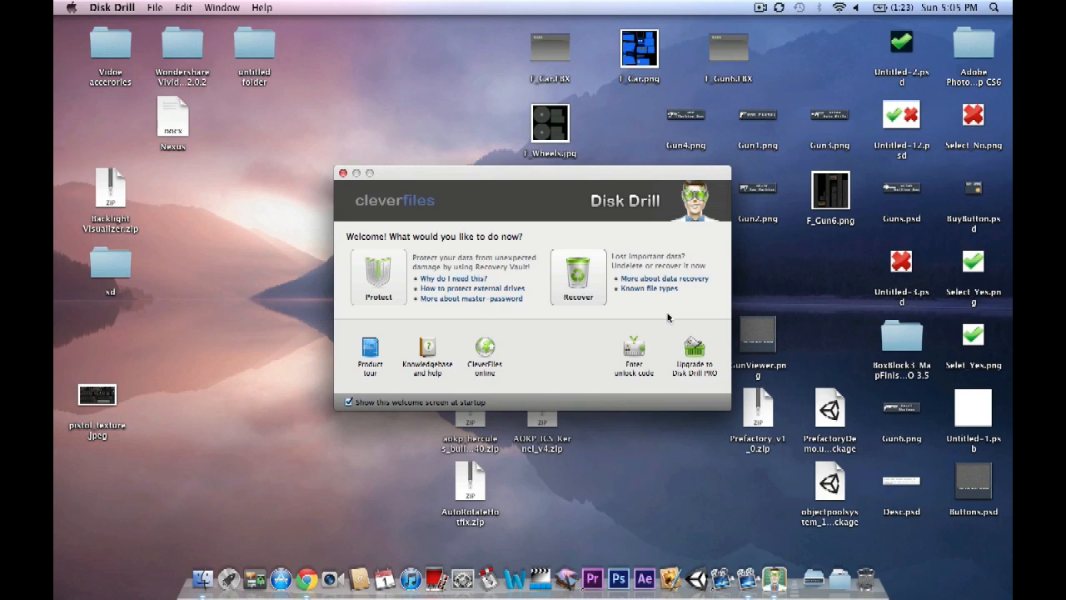
Step: Choose Recover on the welcome screen to reach the disk and partition list
left_click(343, 172)
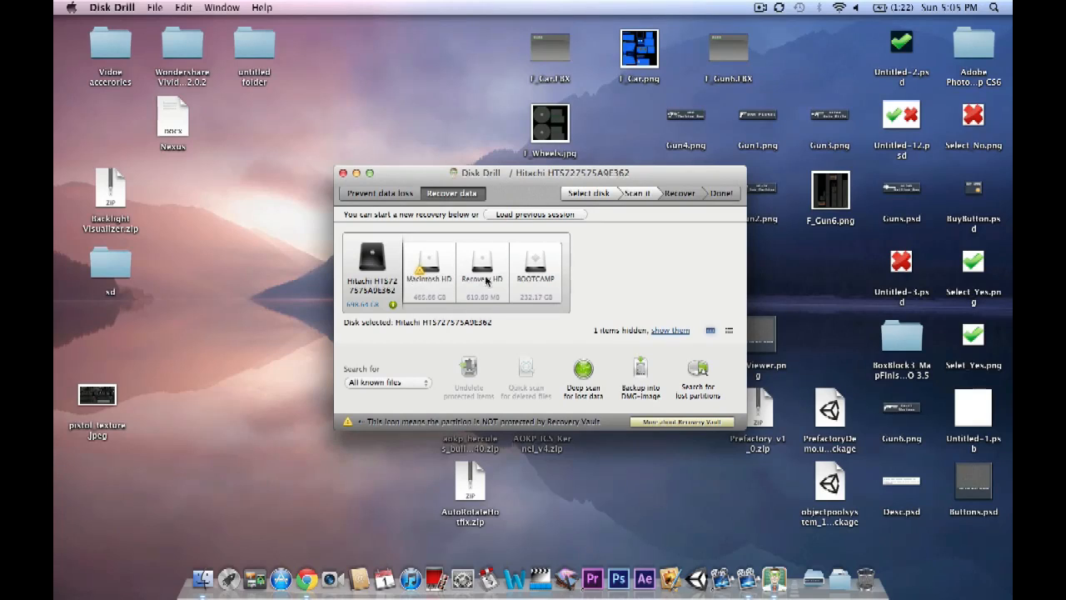
Step: Select Macintosh HD as the recovery target with the search left on All known files
left_click(430, 269)
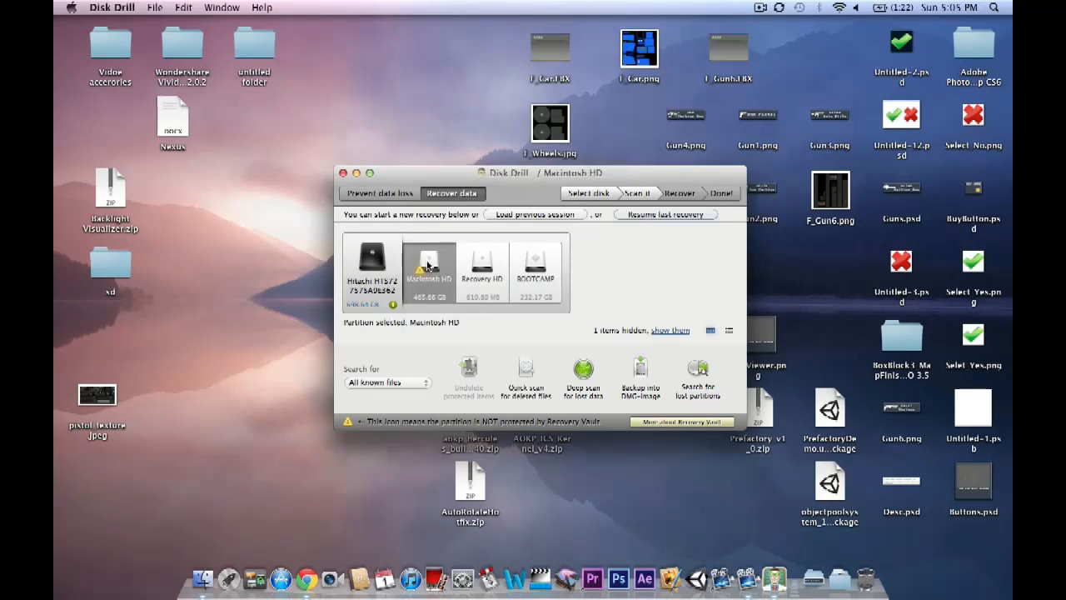
left_click(537, 273)
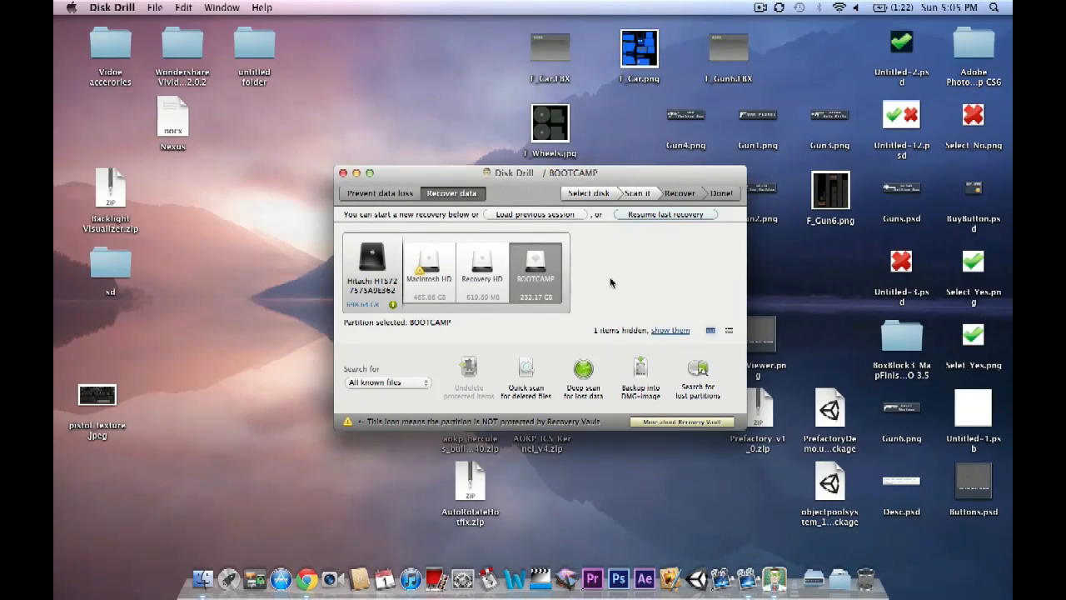
mouse_move(536, 286)
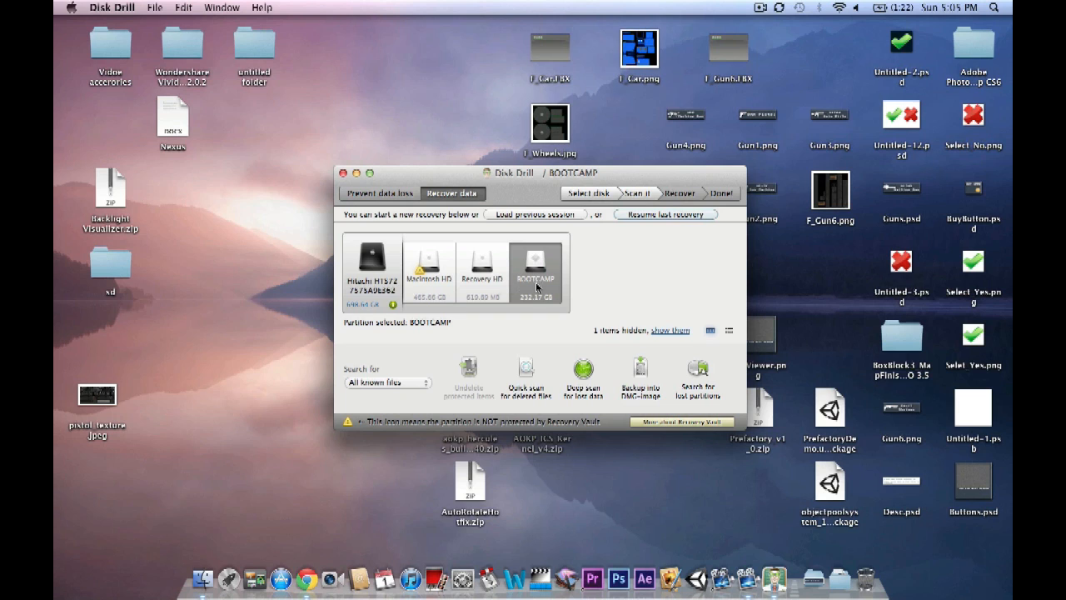
left_click(430, 270)
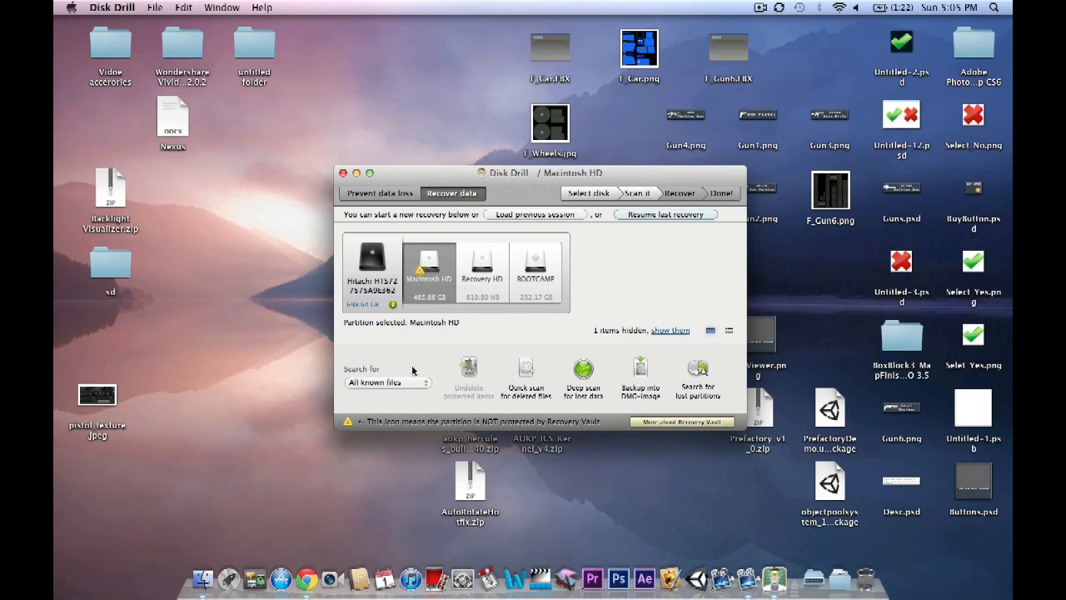
left_click(387, 381)
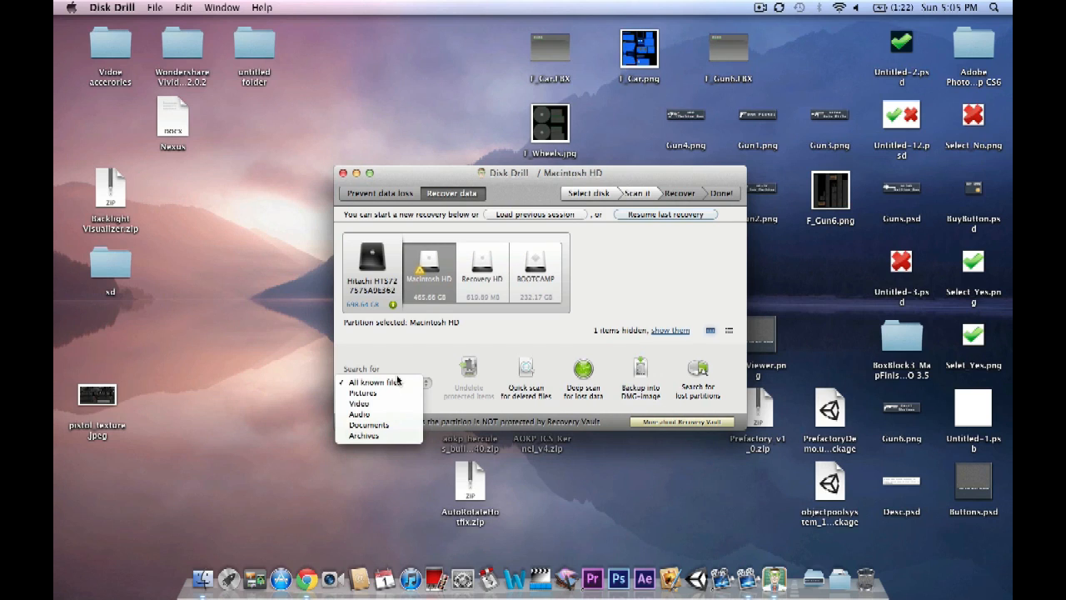
left_click(380, 382)
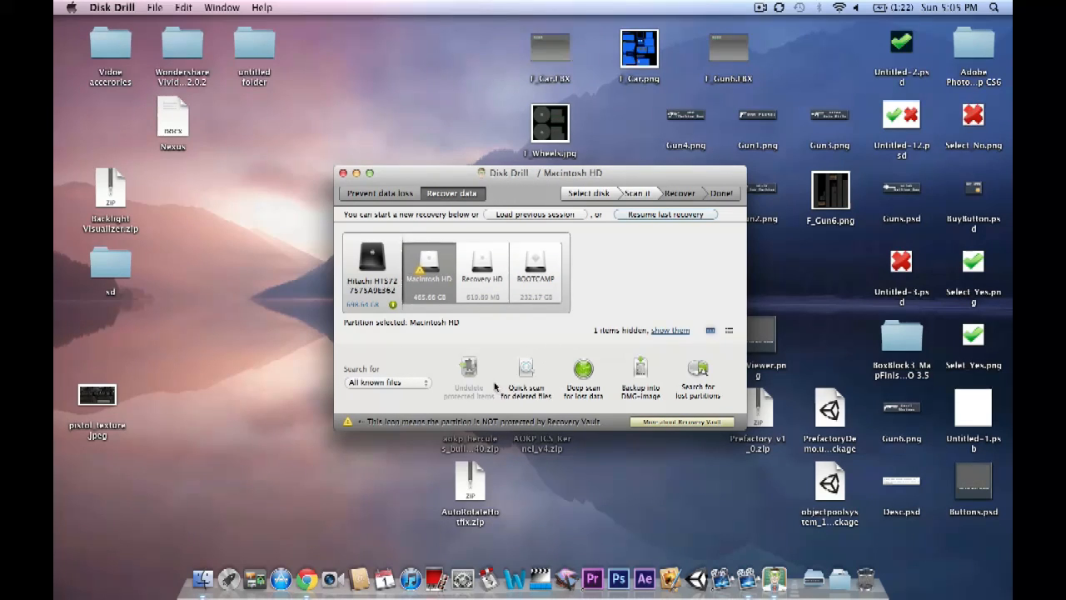
mouse_move(539, 337)
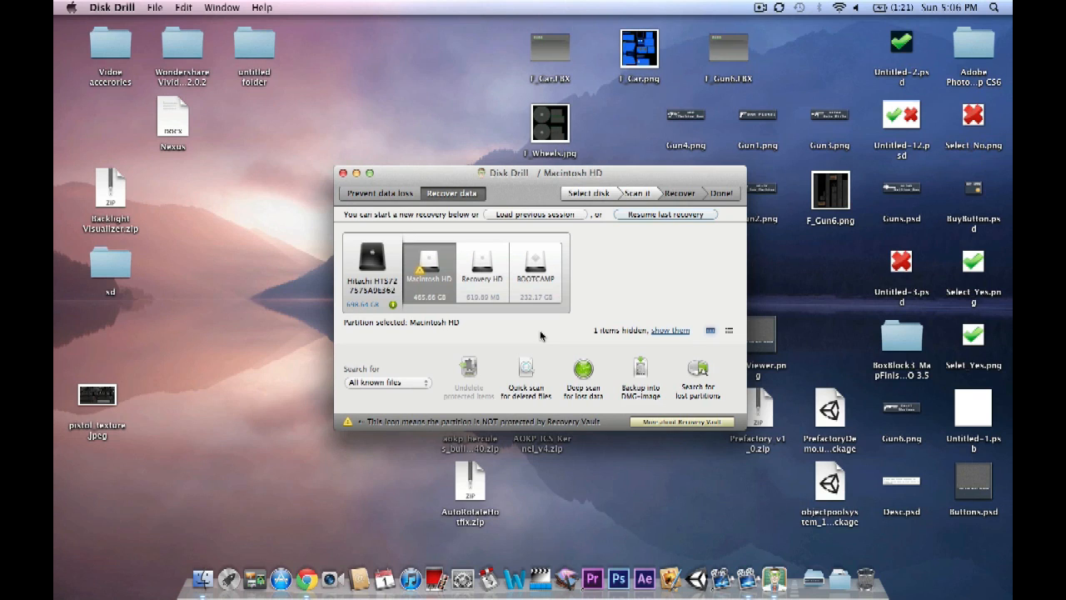
mouse_move(526, 373)
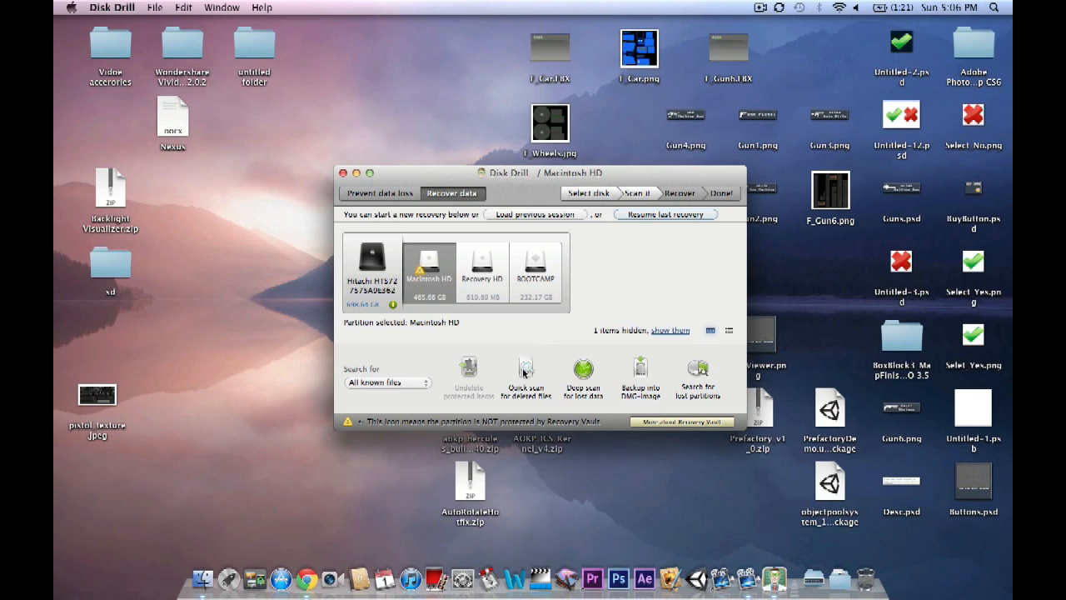
Step: Start a quick scan of Macintosh HD, confirming a new scan over the old session
left_click(527, 372)
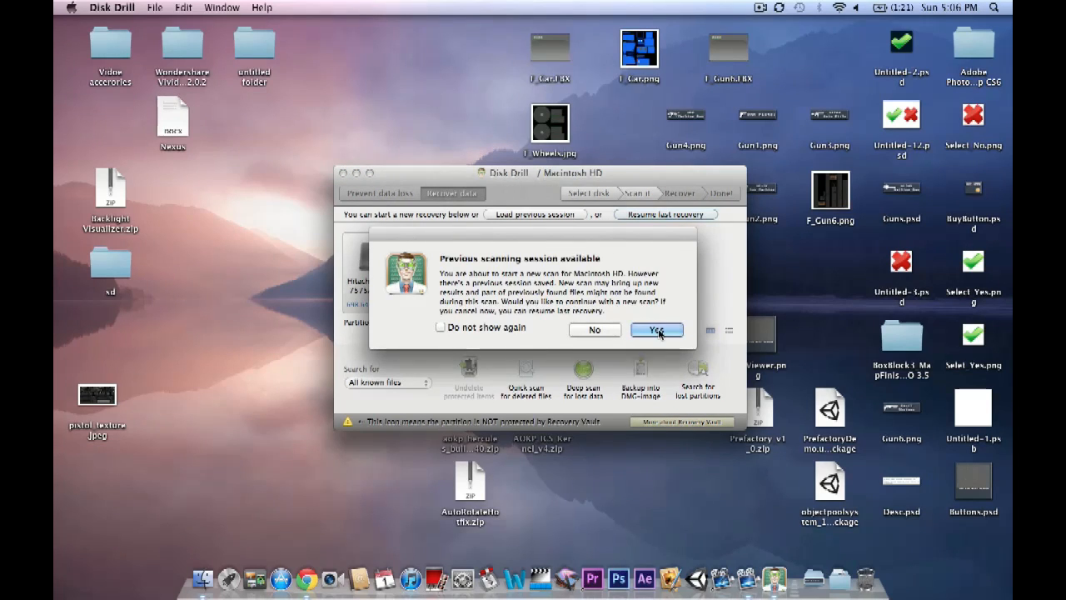
left_click(656, 330)
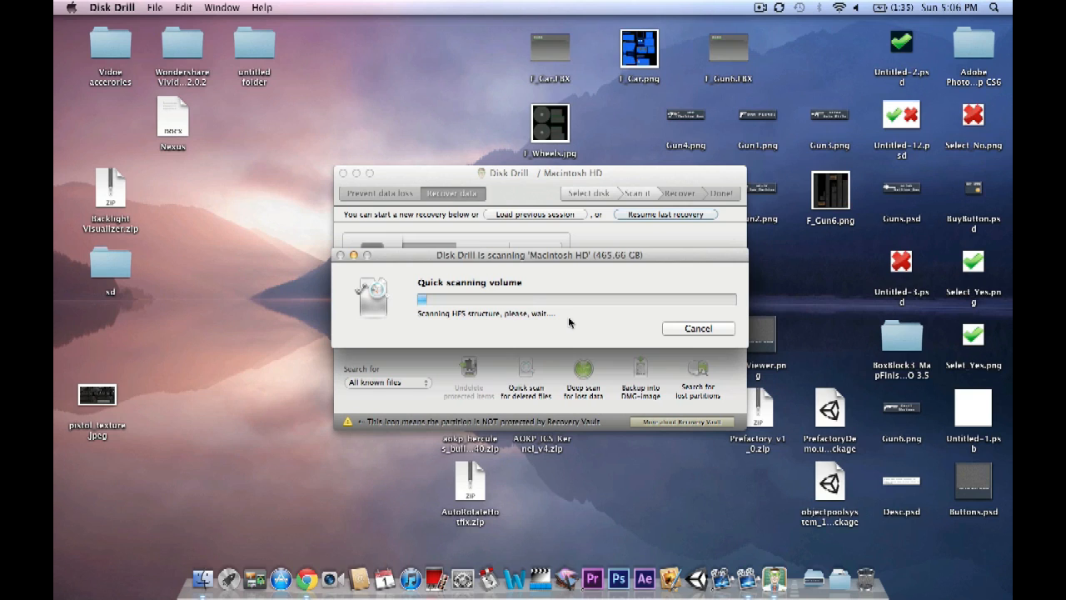
mouse_move(533, 363)
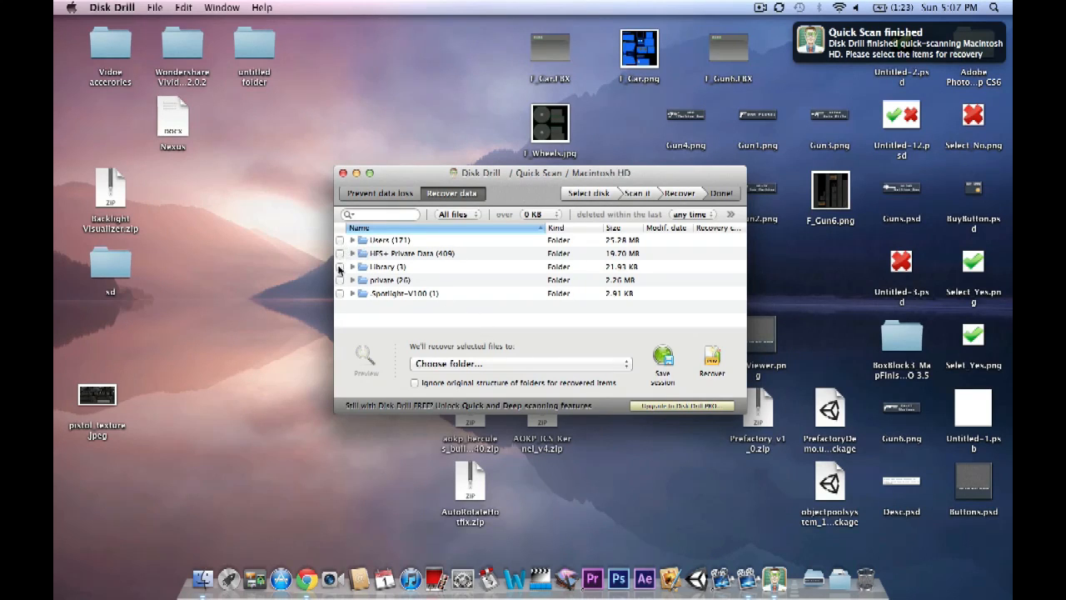
Step: Expand Library, Preferences and Caches in the scan results tree to show their contents
left_click(353, 266)
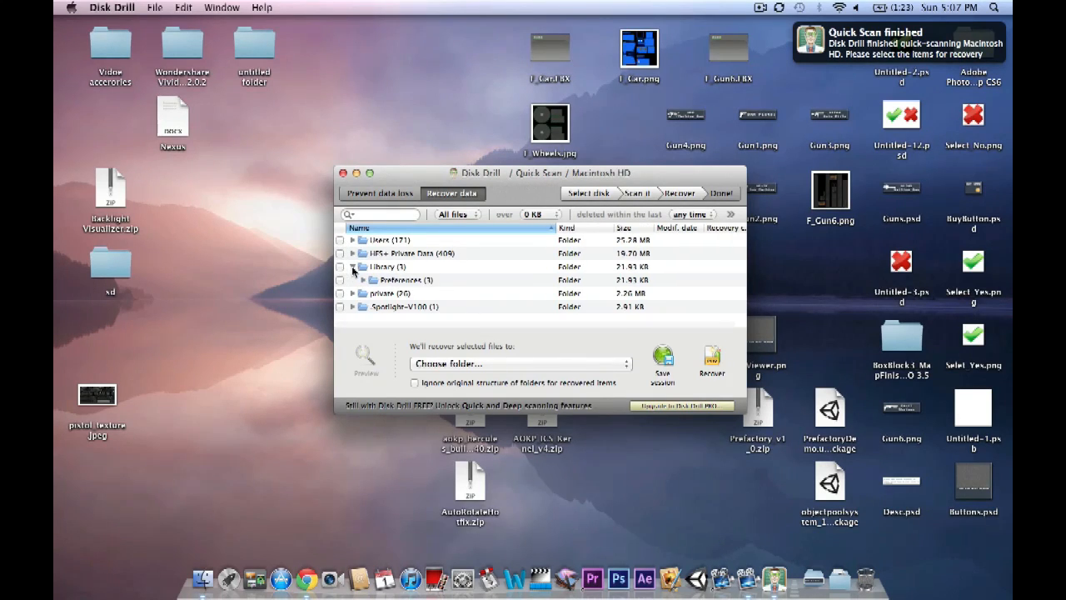
left_click(363, 280)
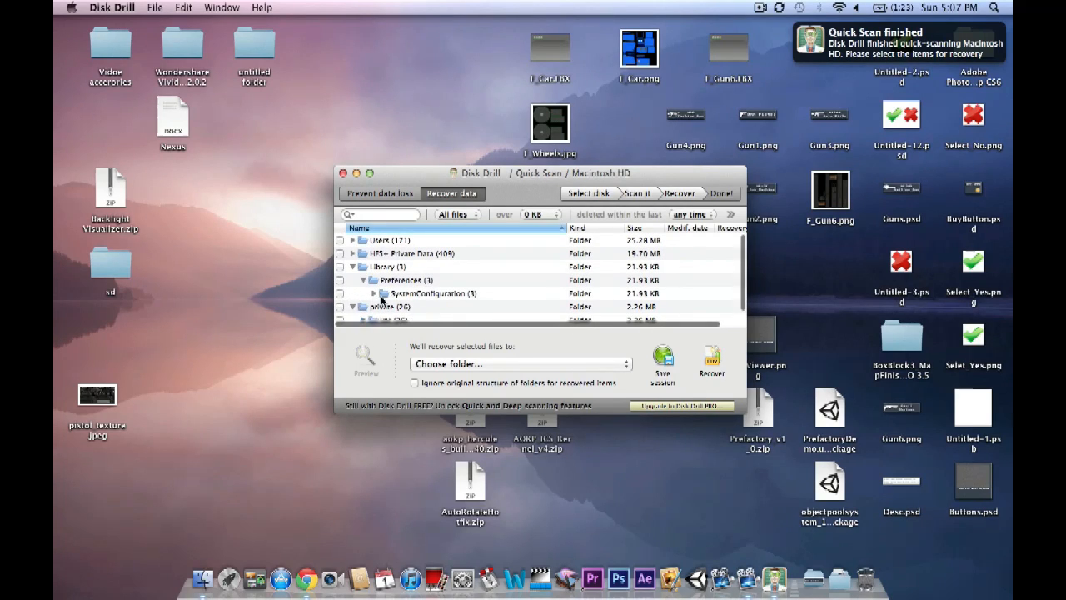
scroll("down", 3)
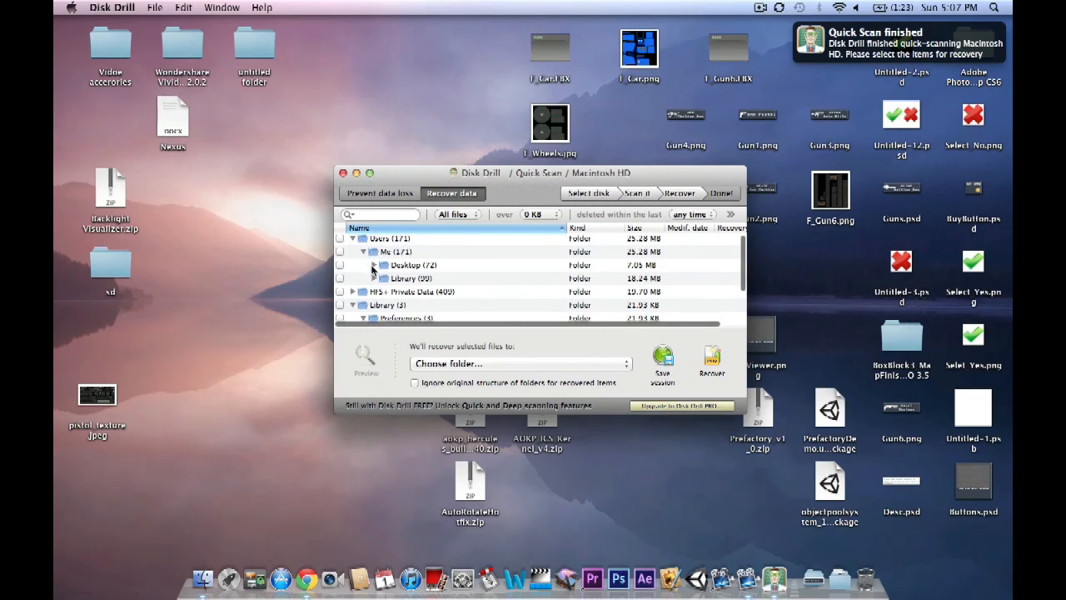
scroll("down", 3)
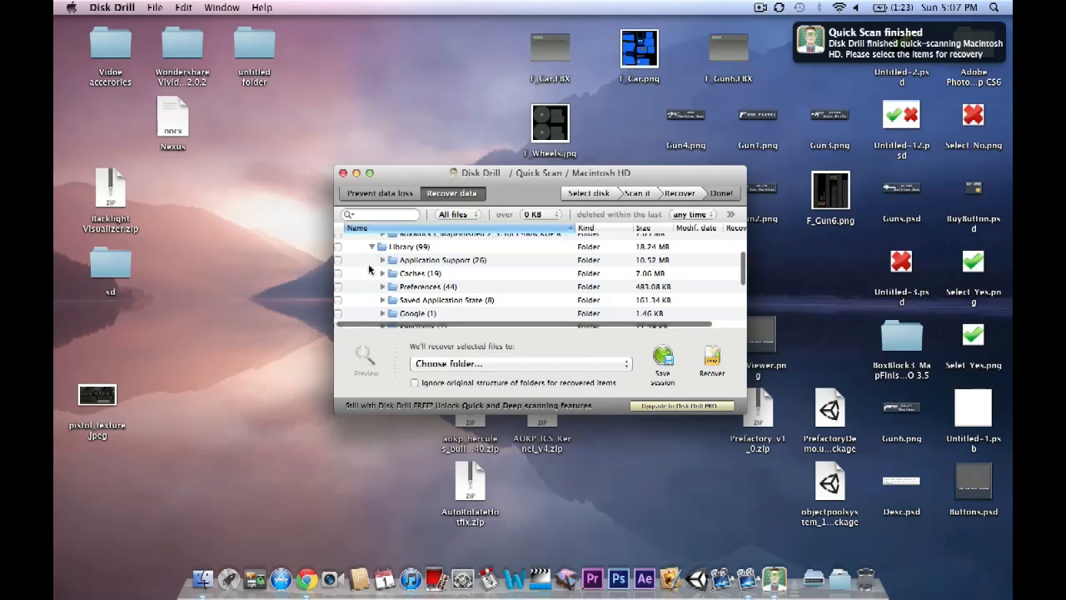
left_click(382, 273)
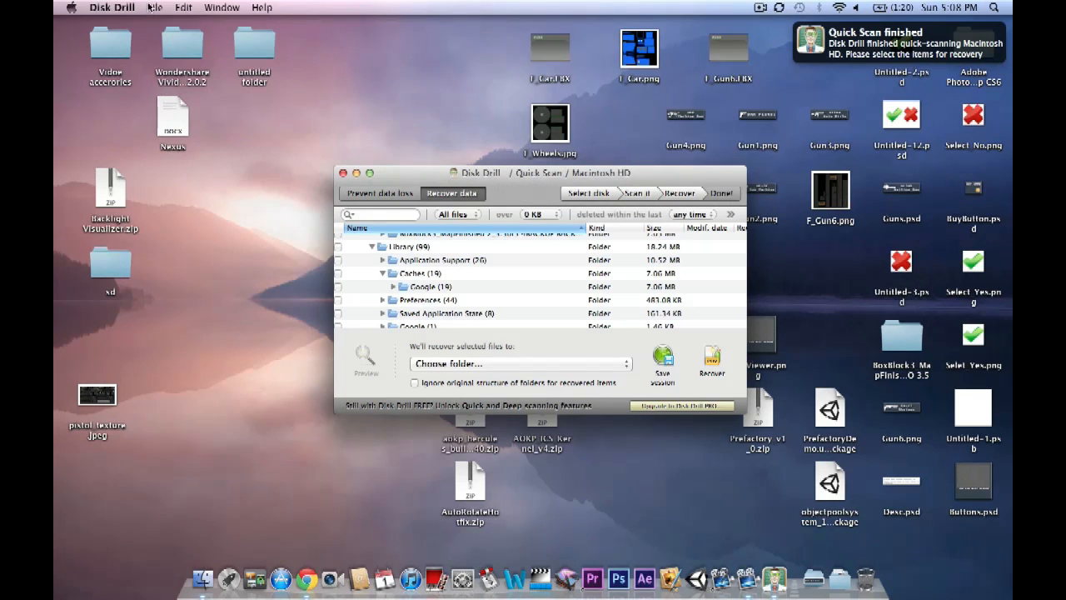
mouse_move(208, 492)
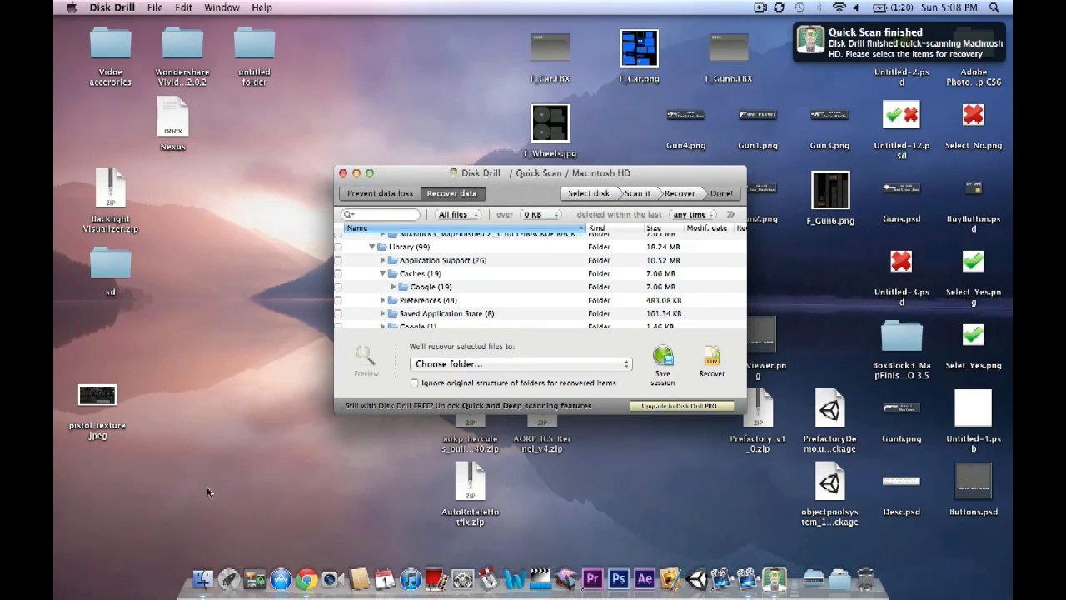
mouse_move(665, 506)
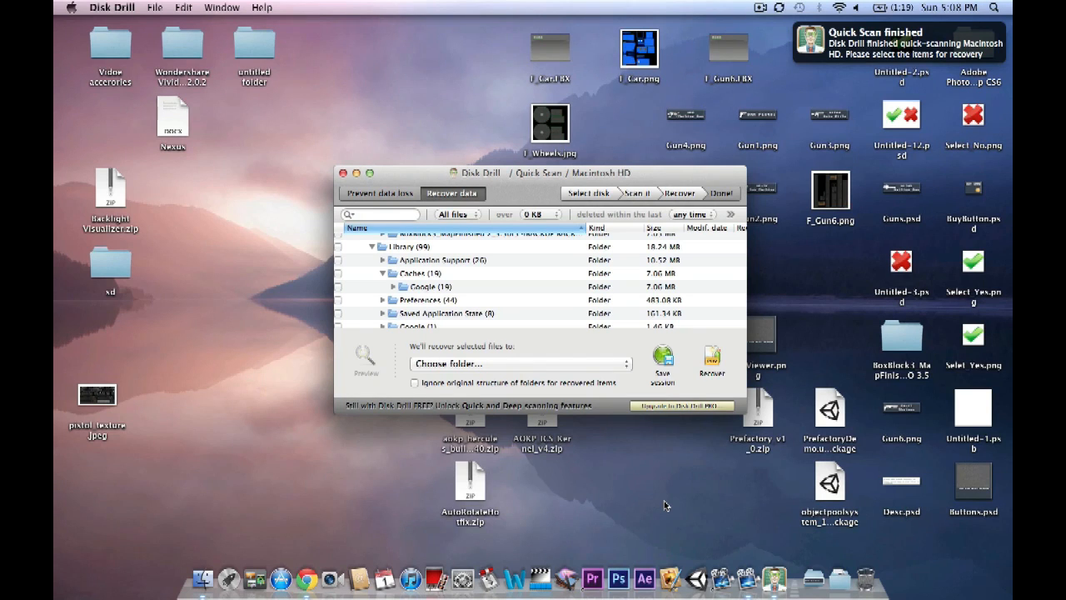
mouse_move(769, 425)
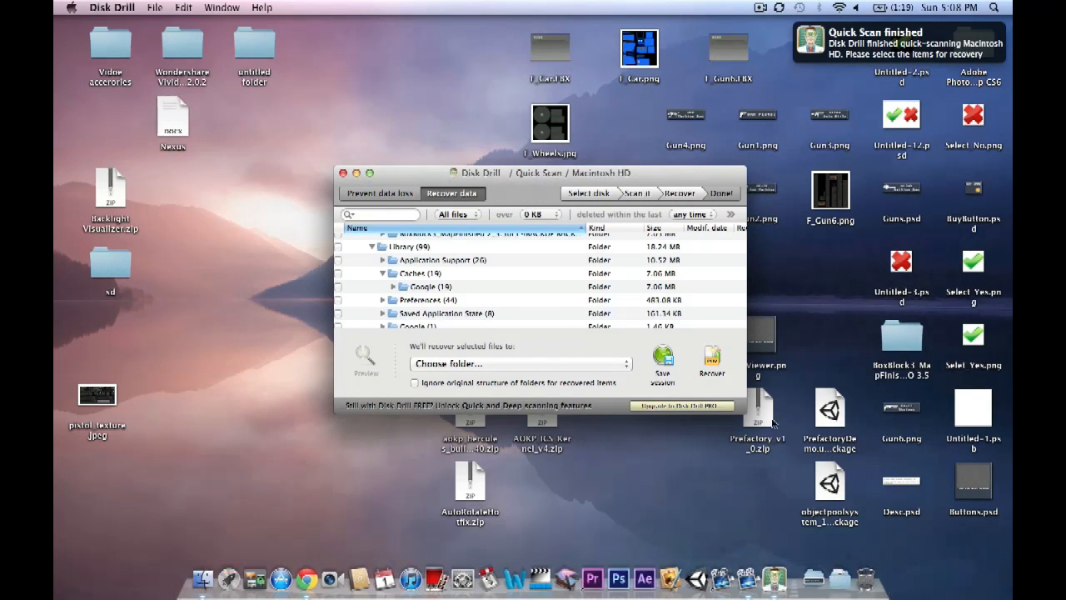
mouse_move(732, 513)
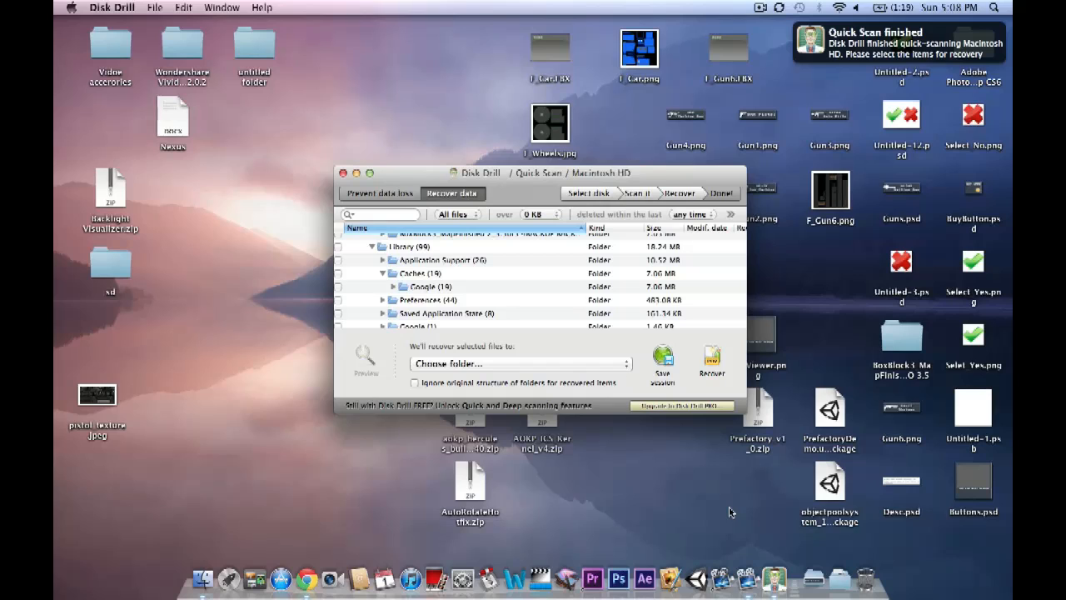